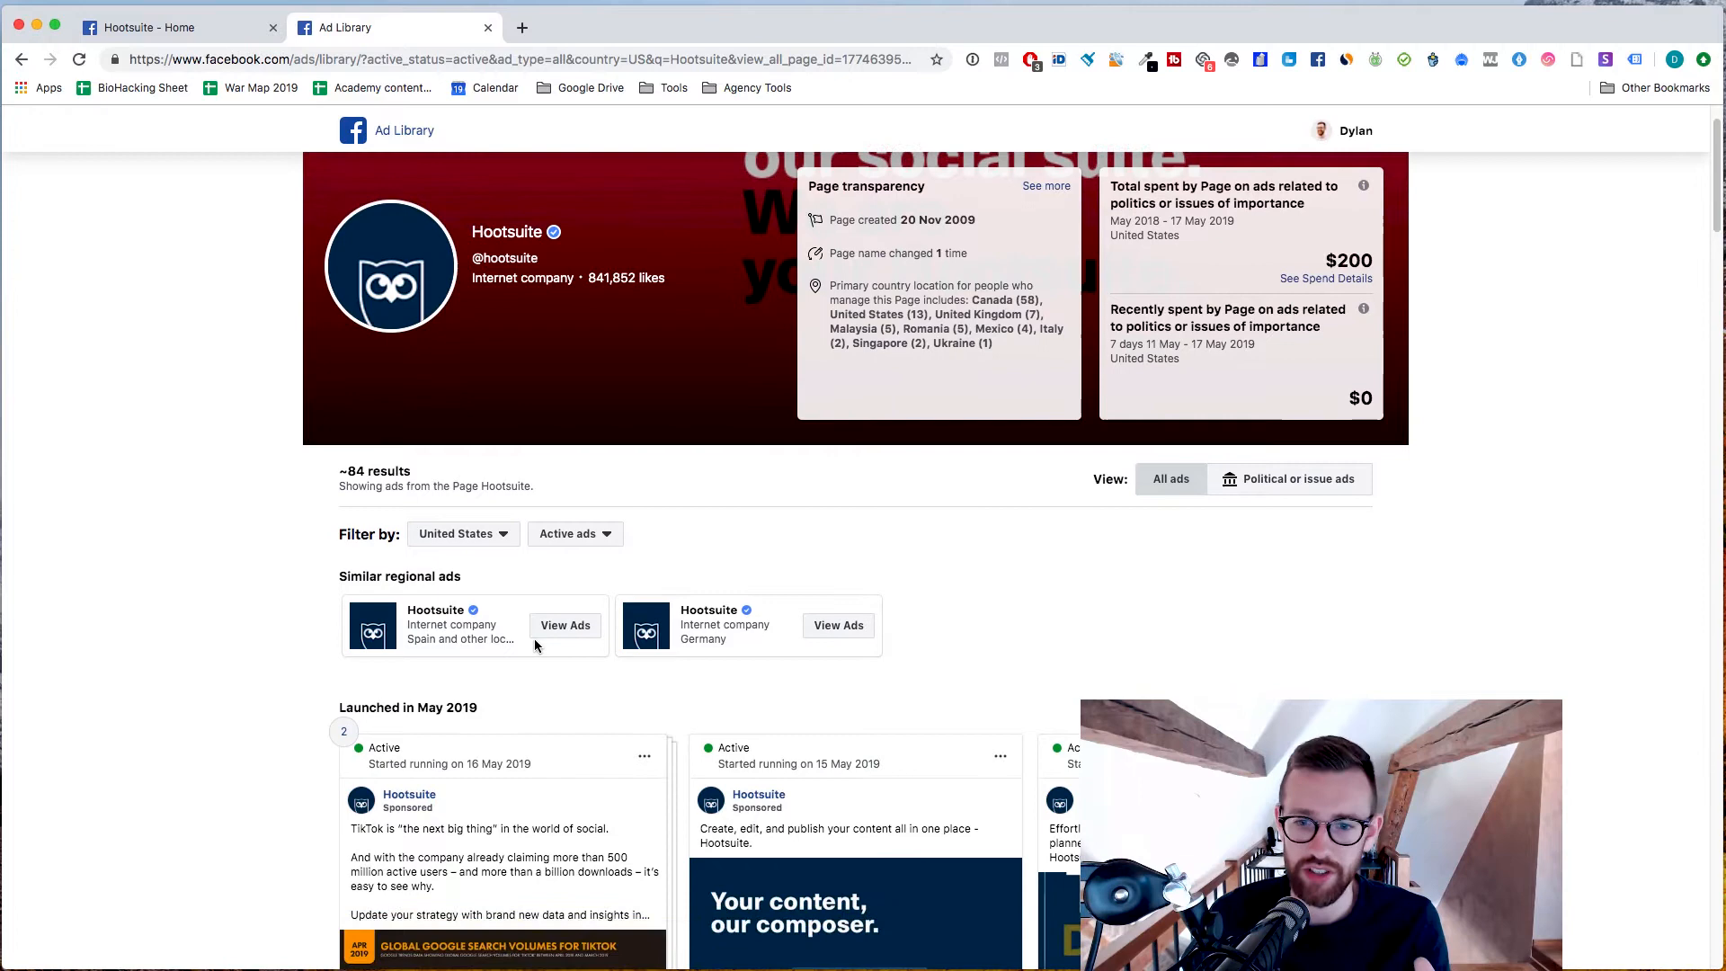
scroll(down, 3)
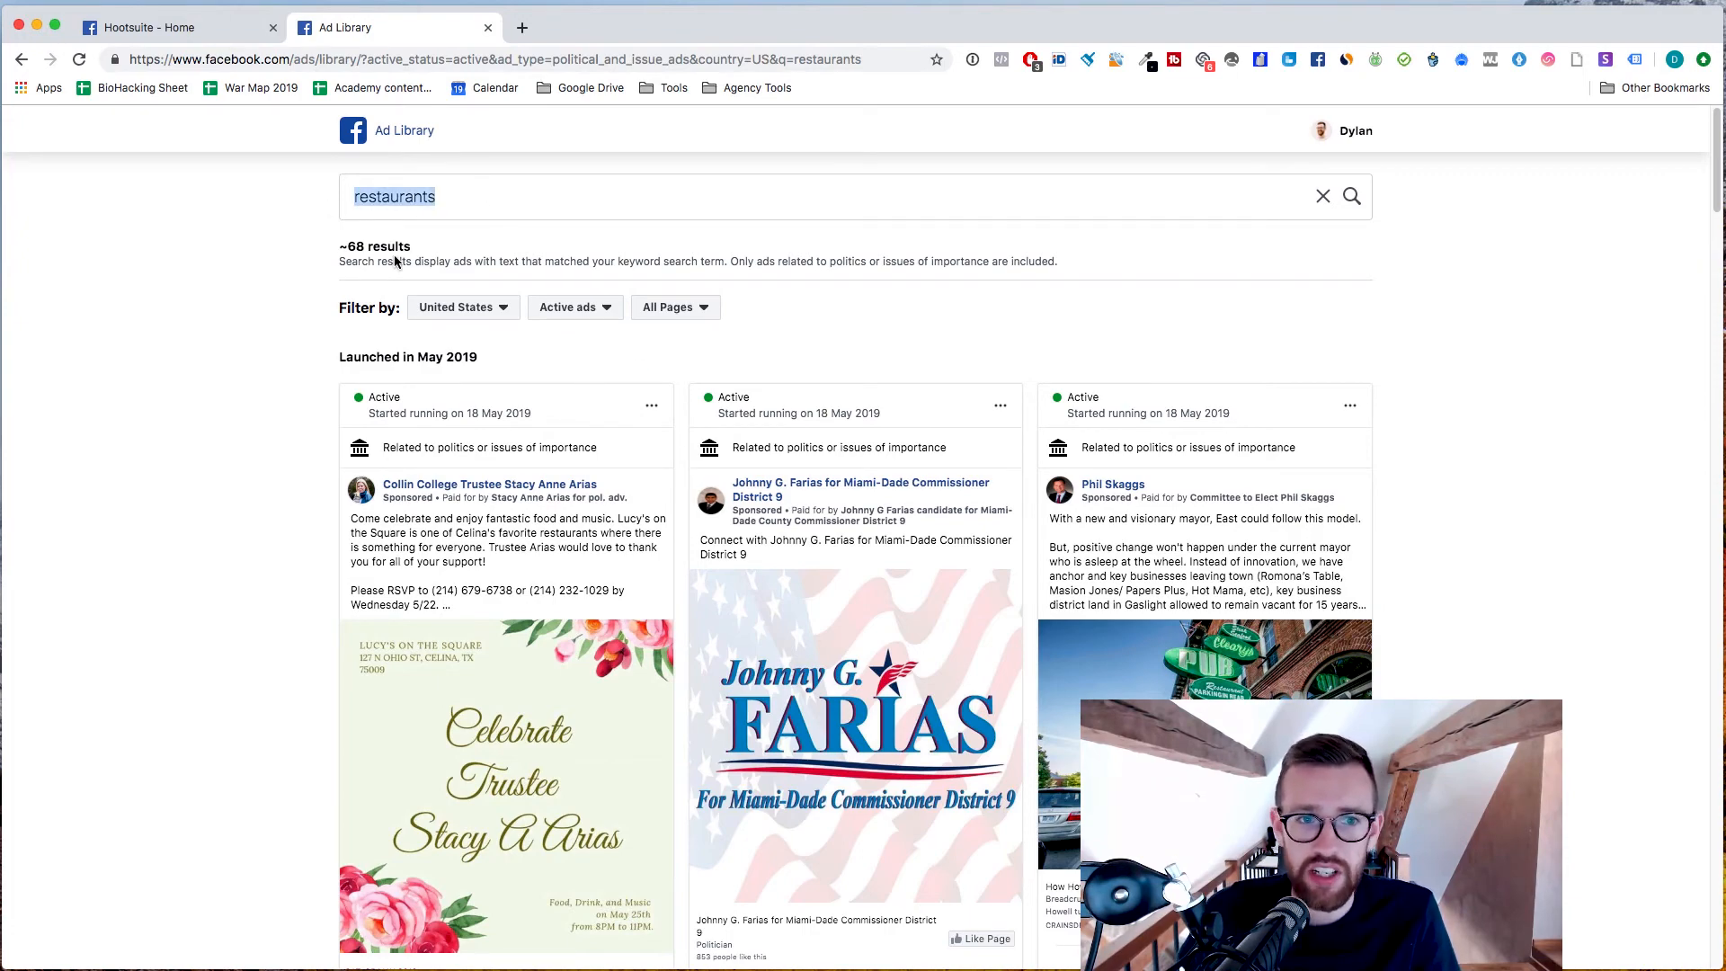
scroll(down, 3)
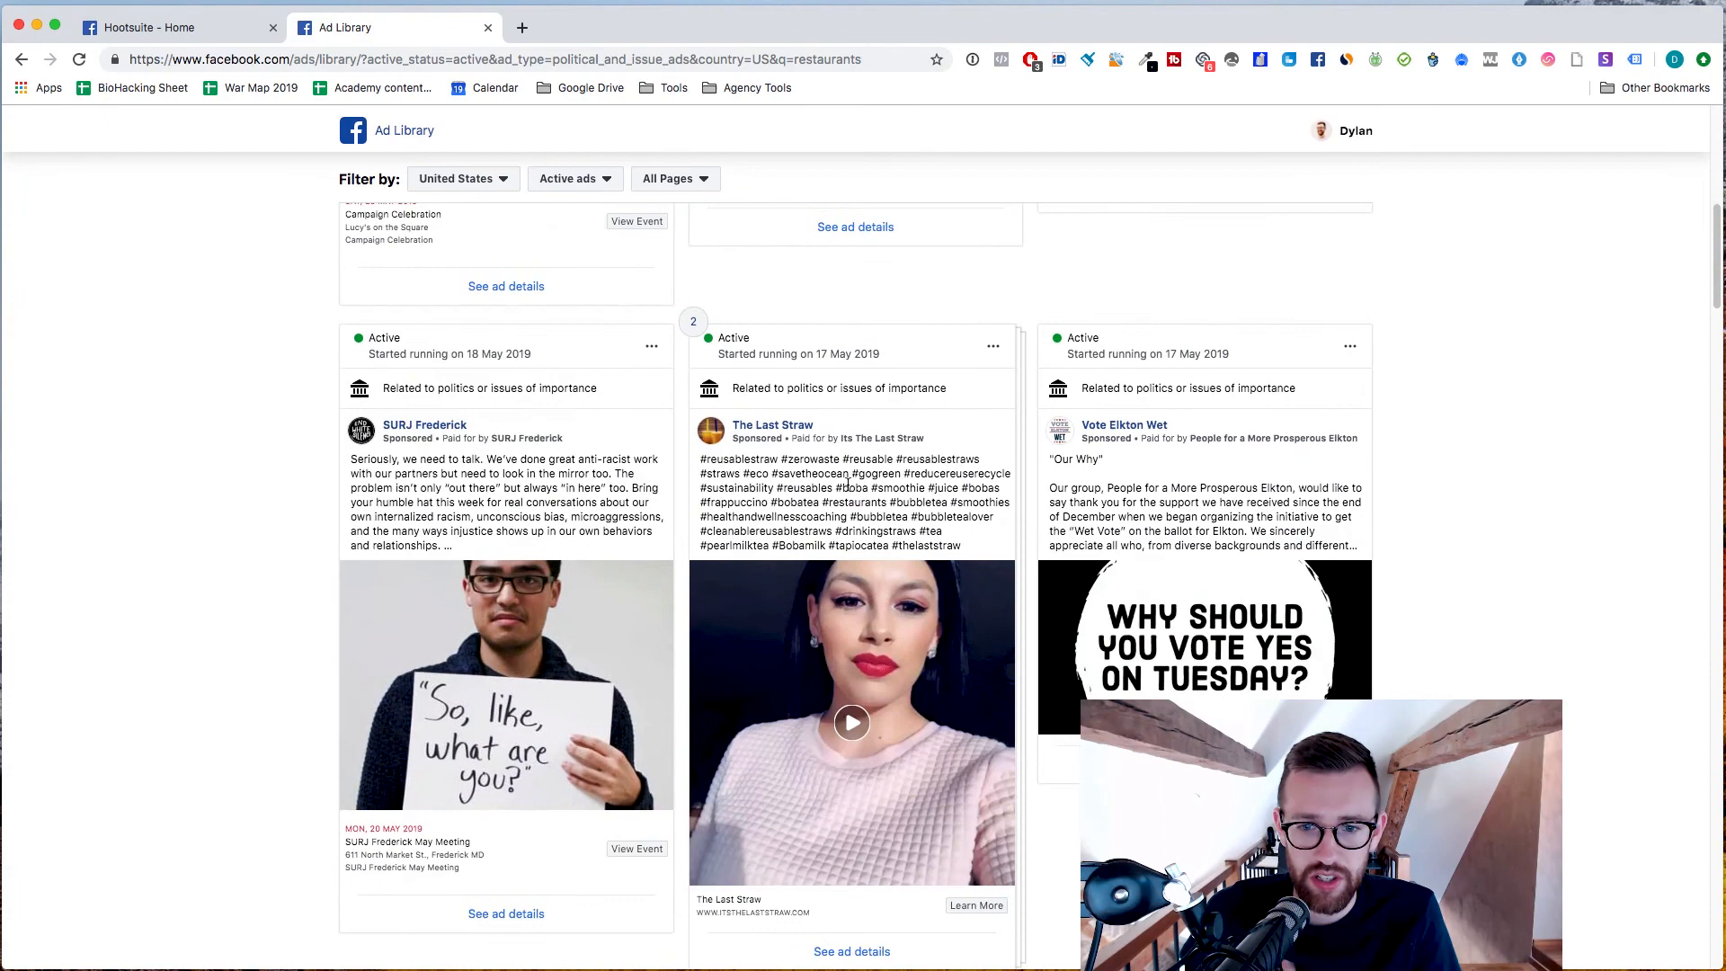